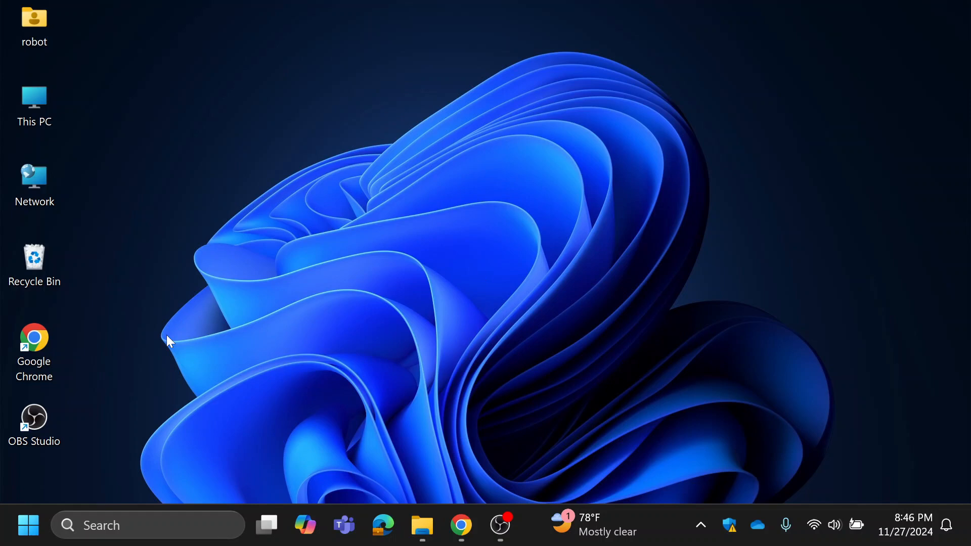
# Step: Launch the Settings app from Start, landing on its Home page
pyautogui.click(29, 525)
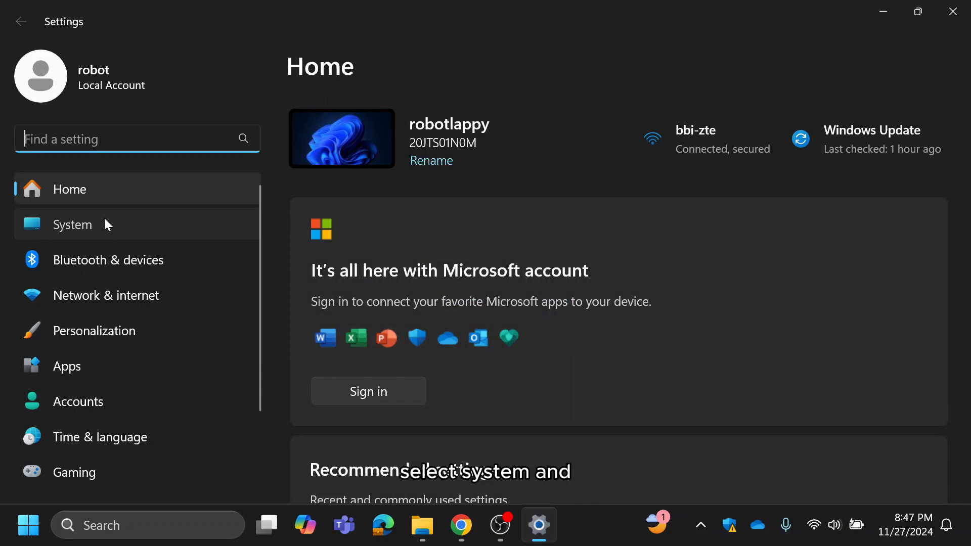
# Step: Navigate to System > Storage to see Local Disk (C:) usage
pyautogui.click(73, 224)
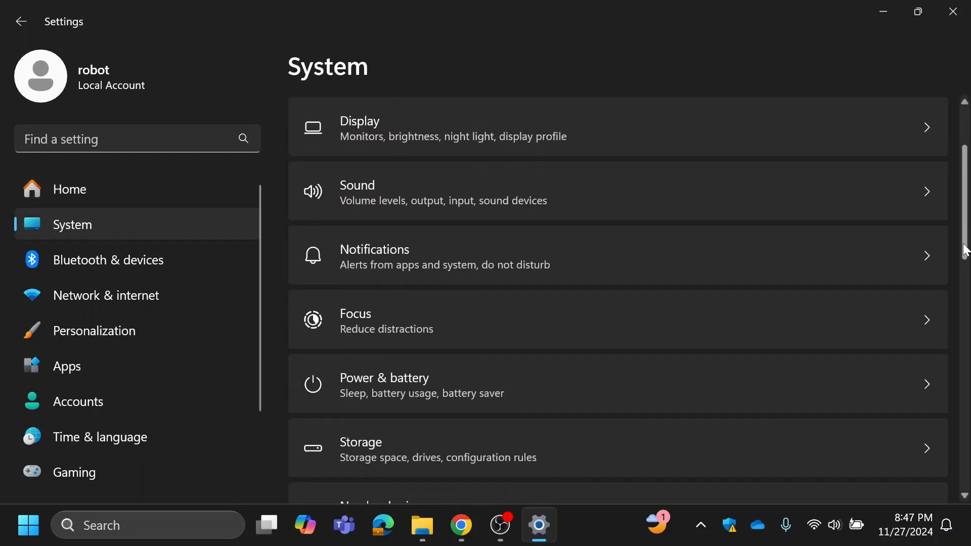
pyautogui.click(361, 449)
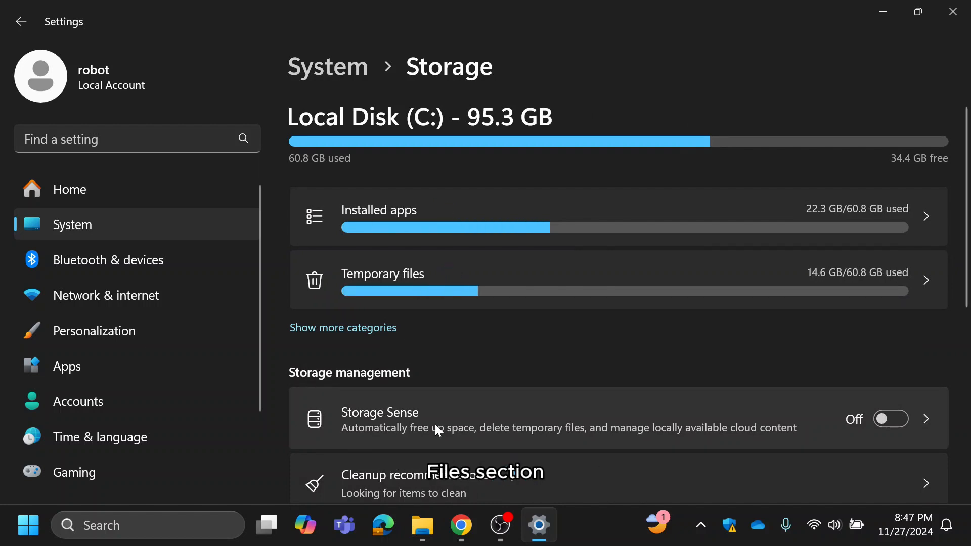
# Step: View the Temporary files breakdown, with 996 MB of categories selected for removal
pyautogui.click(382, 275)
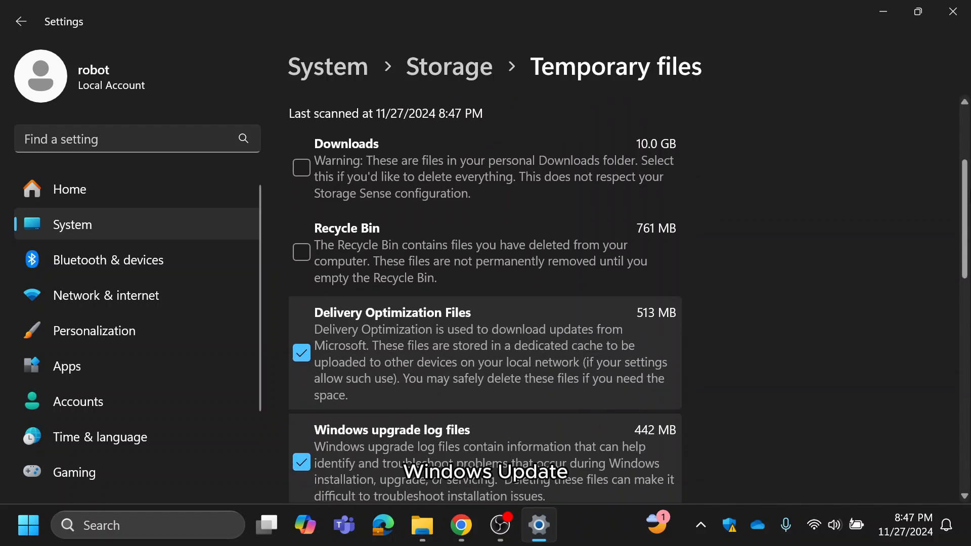
pyautogui.scroll(-3)
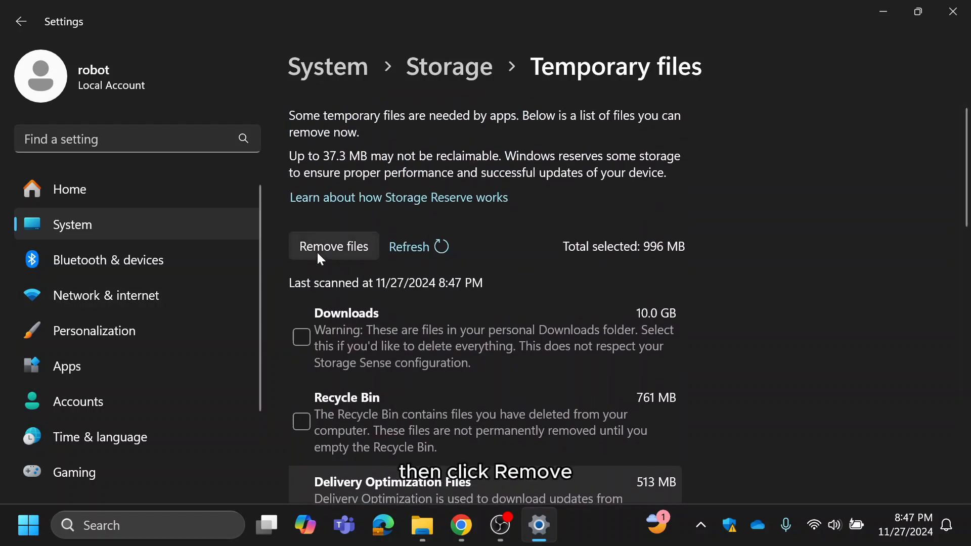
# Step: Remove the selected temporary files, confirming their permanent deletion
pyautogui.click(334, 246)
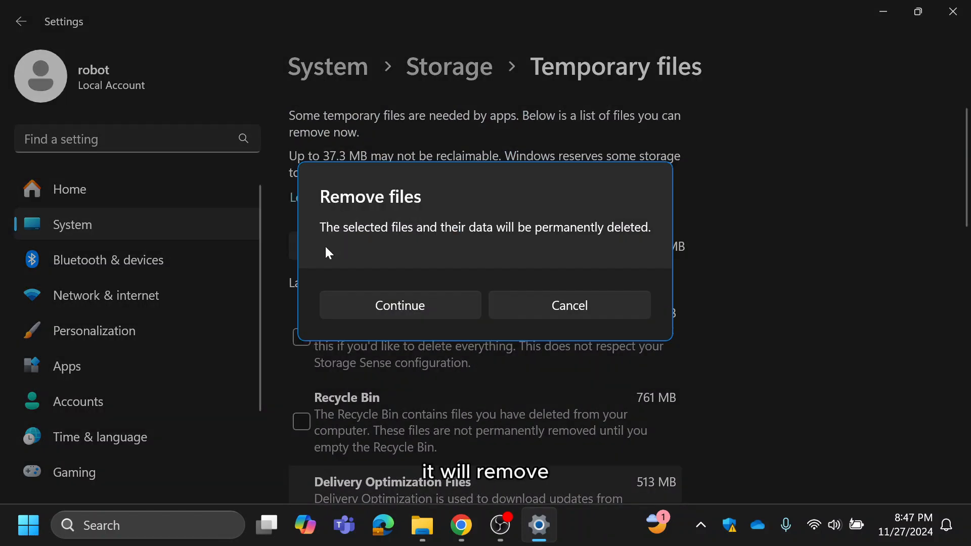
pyautogui.click(400, 306)
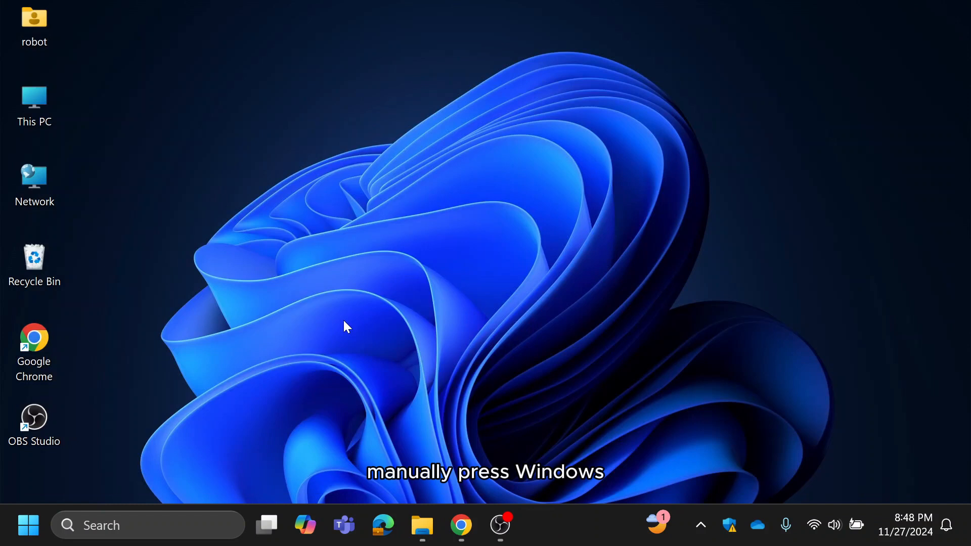
# Step: Run %temp% to reach the user's local Temp folder in File Explorer
pyautogui.press('Win+r')
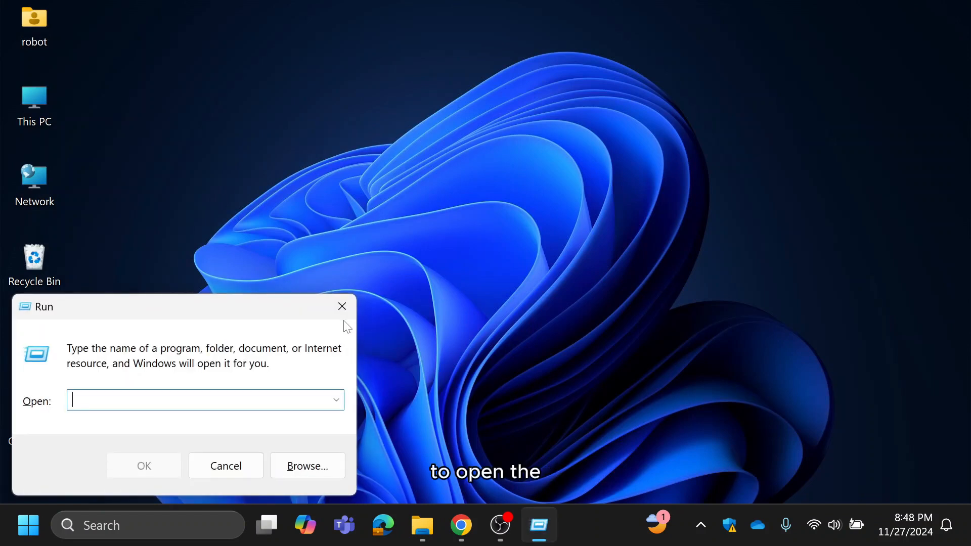
pyautogui.write('%')
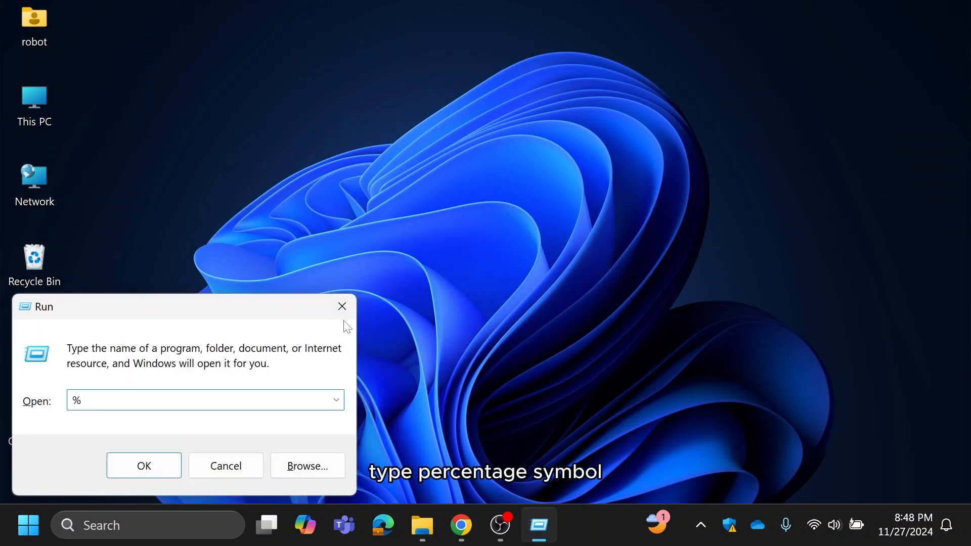
pyautogui.write('tem')
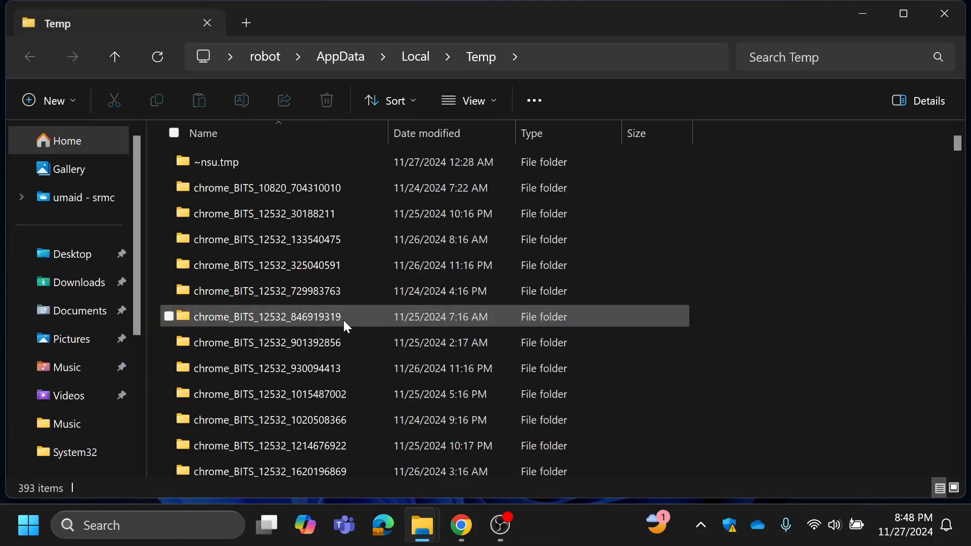
# Step: Select every item in the Temp folder and delete them
pyautogui.click(266, 291)
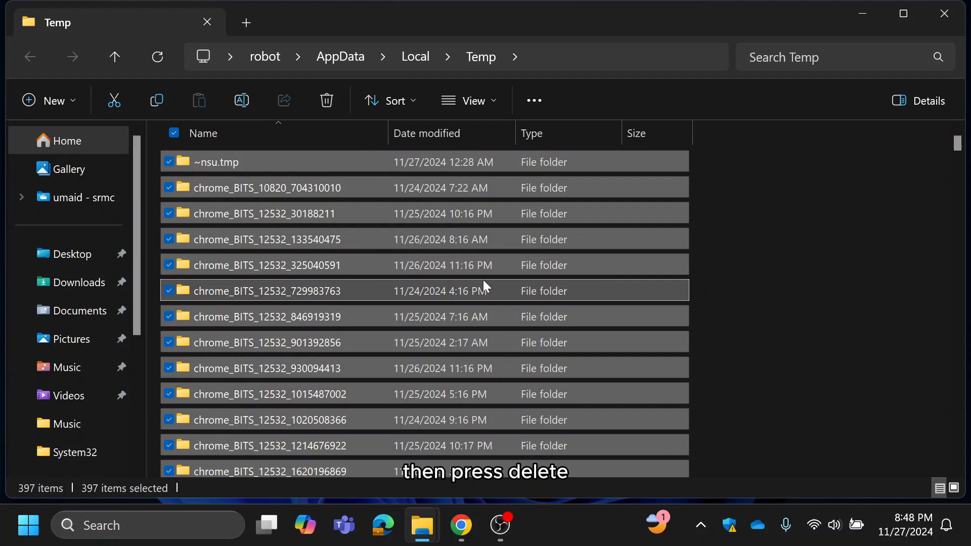
pyautogui.press('Delete')
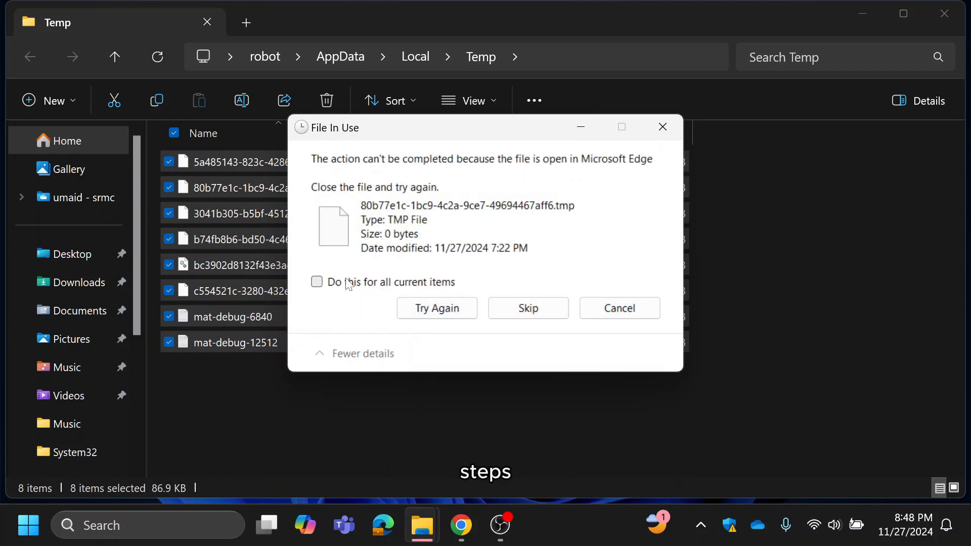
# Step: Skip the file still in use so the recycle job completes, leaving 7 items
pyautogui.click(528, 308)
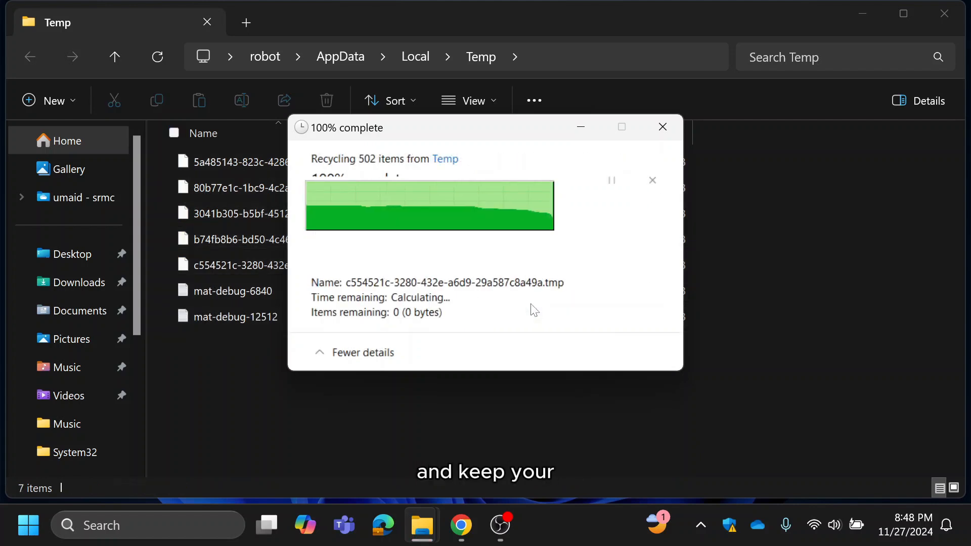